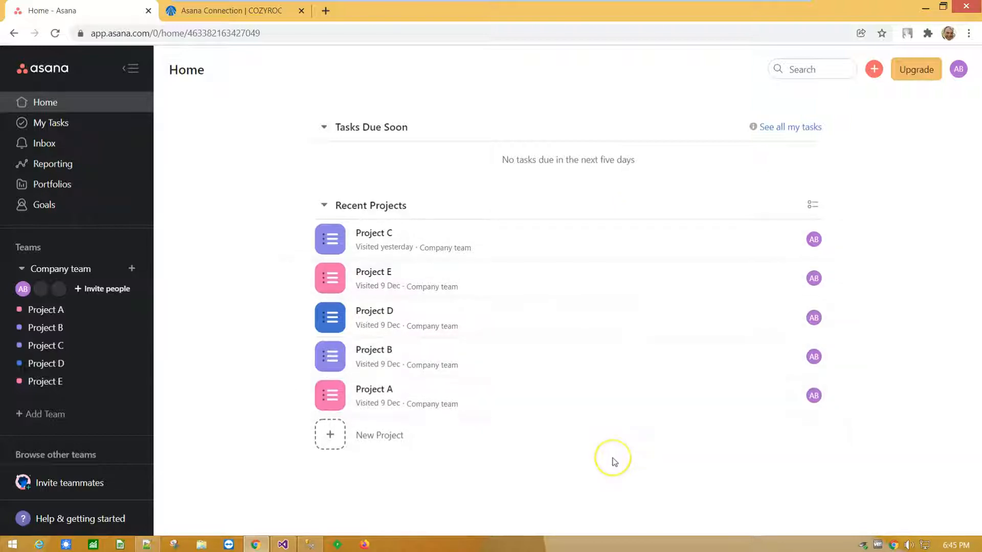
# - Switch from the Asana home page to Visual Studio with Package.dtsx in the designer
pyautogui.click(283, 543)
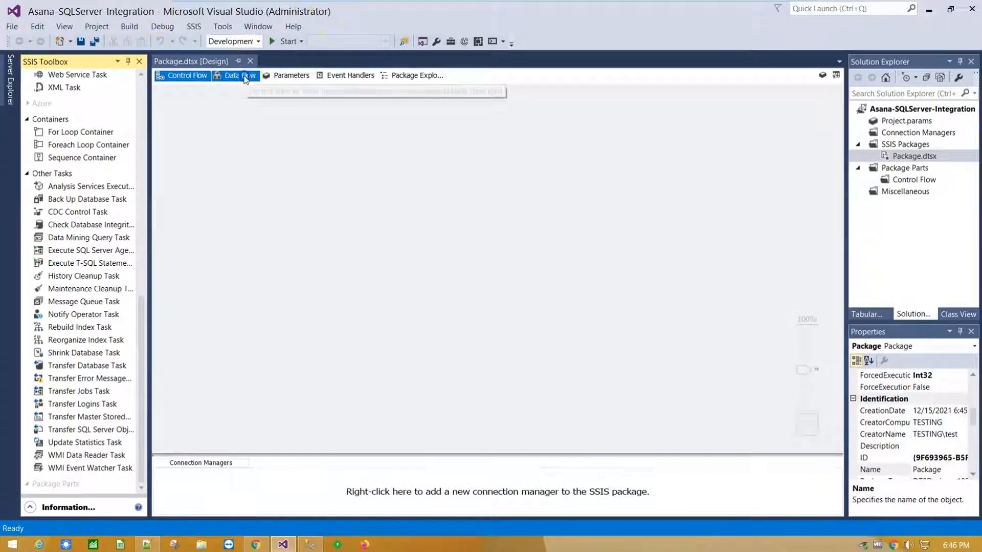
# - Add a Data Flow task holding a REST Source renamed Asana REST Source and show its editor
pyautogui.click(236, 76)
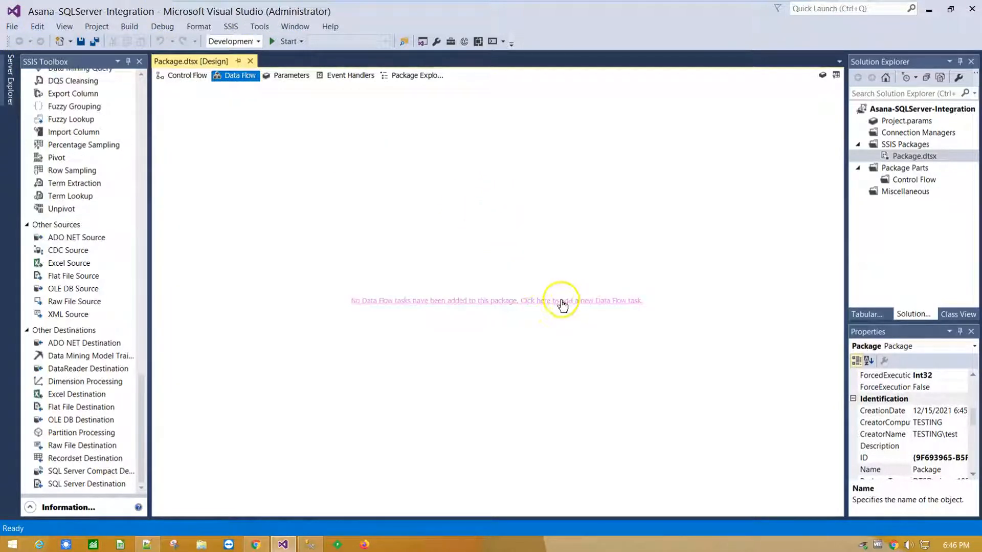
pyautogui.click(557, 300)
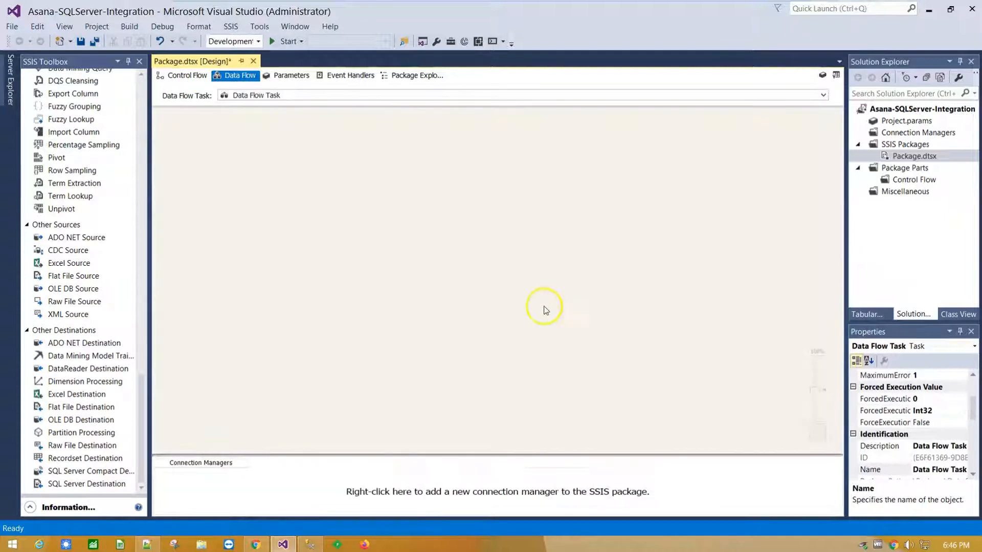
pyautogui.moveTo(139, 394)
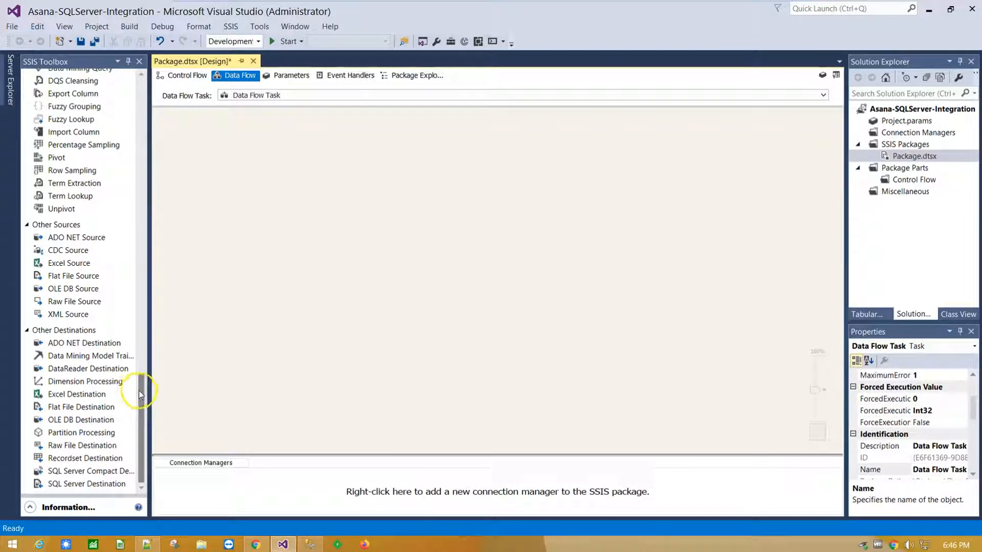
pyautogui.scroll(-3)
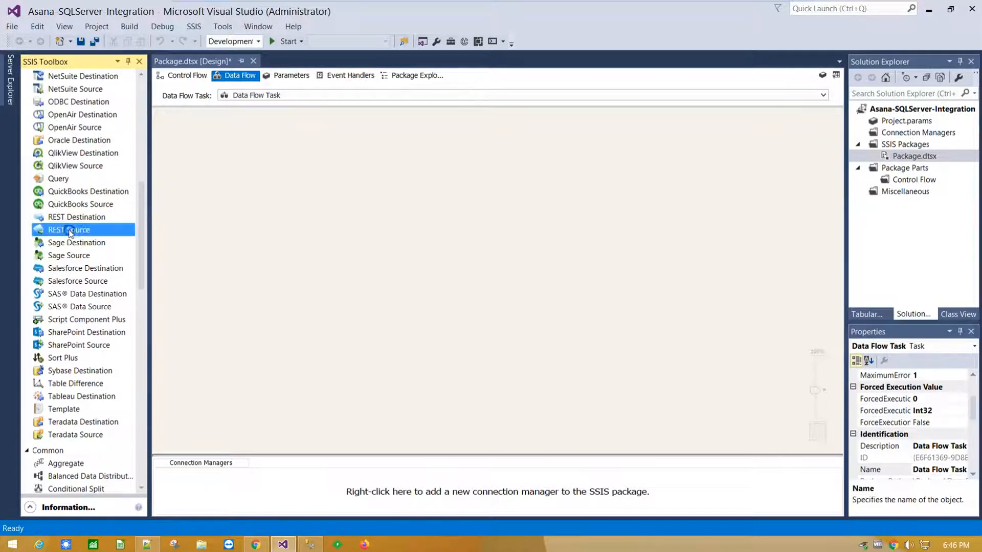
pyautogui.moveTo(69, 229); pyautogui.dragTo(476, 174)
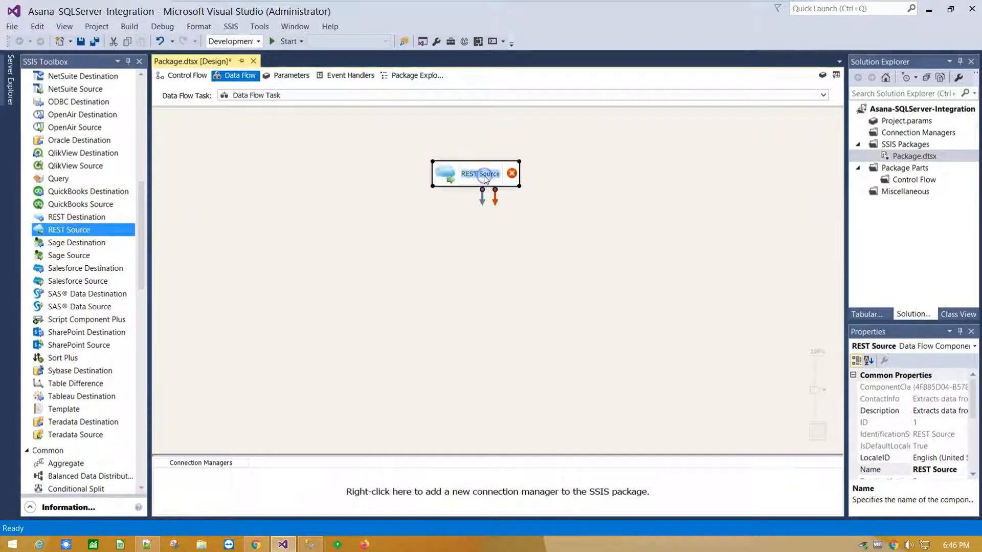
pyautogui.write('Asana')
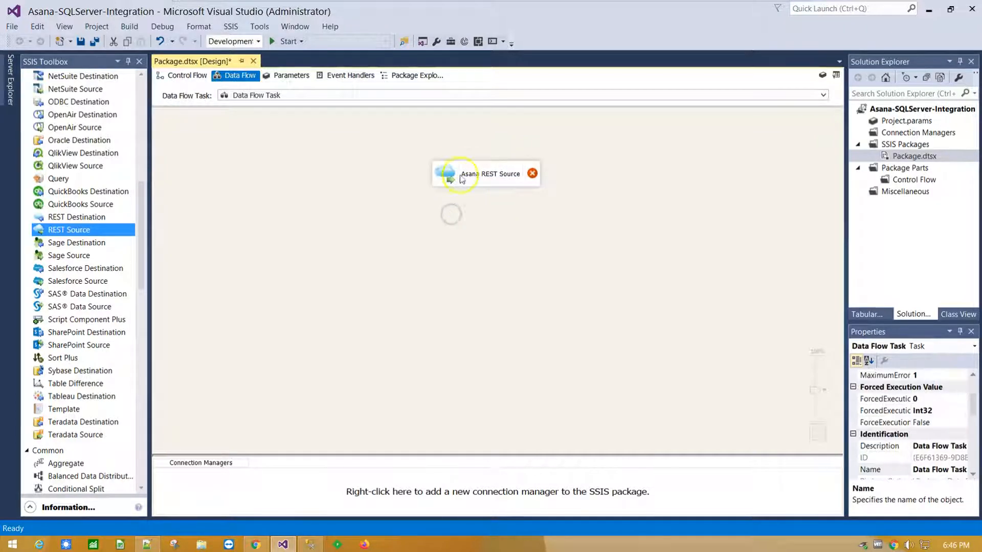
pyautogui.doubleClick(492, 174)
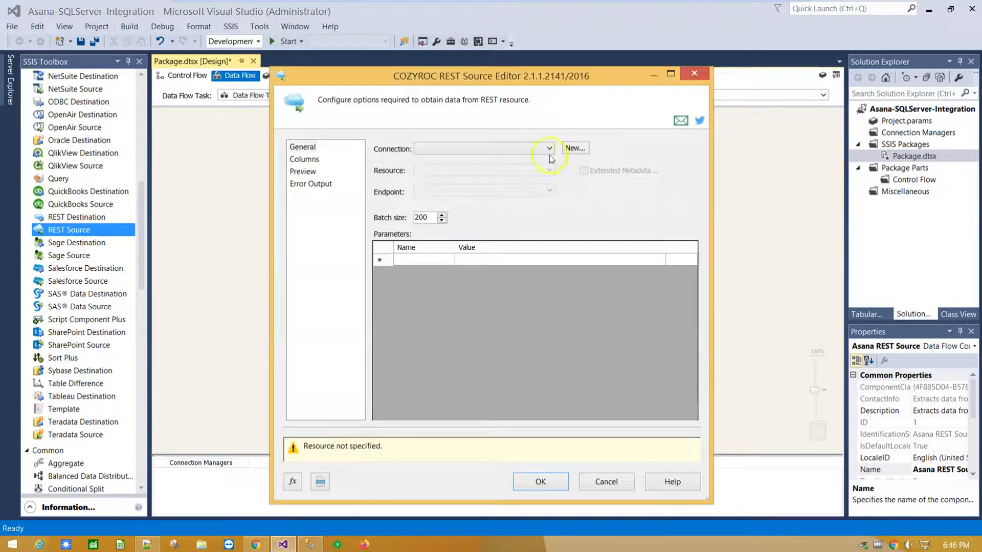
pyautogui.click(574, 149)
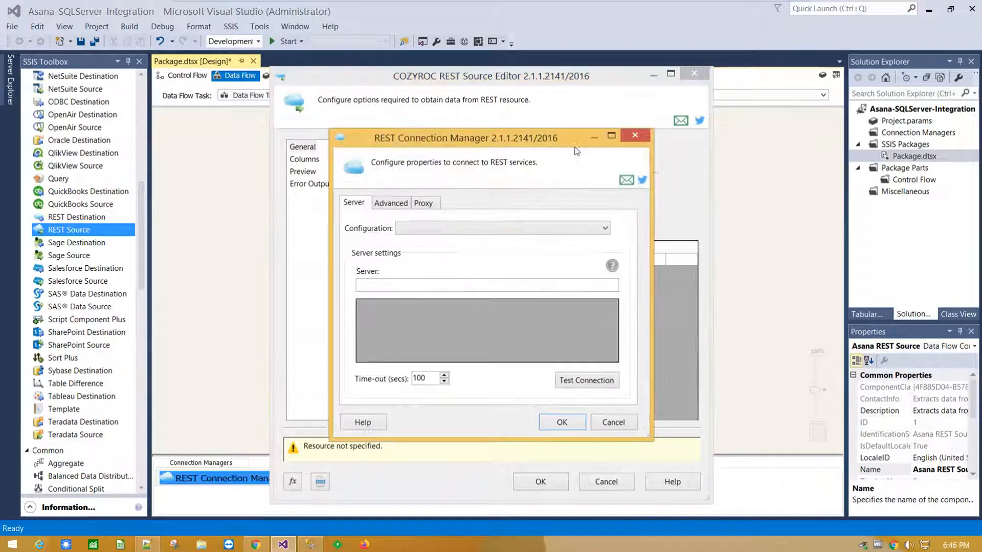
pyautogui.moveTo(434, 233)
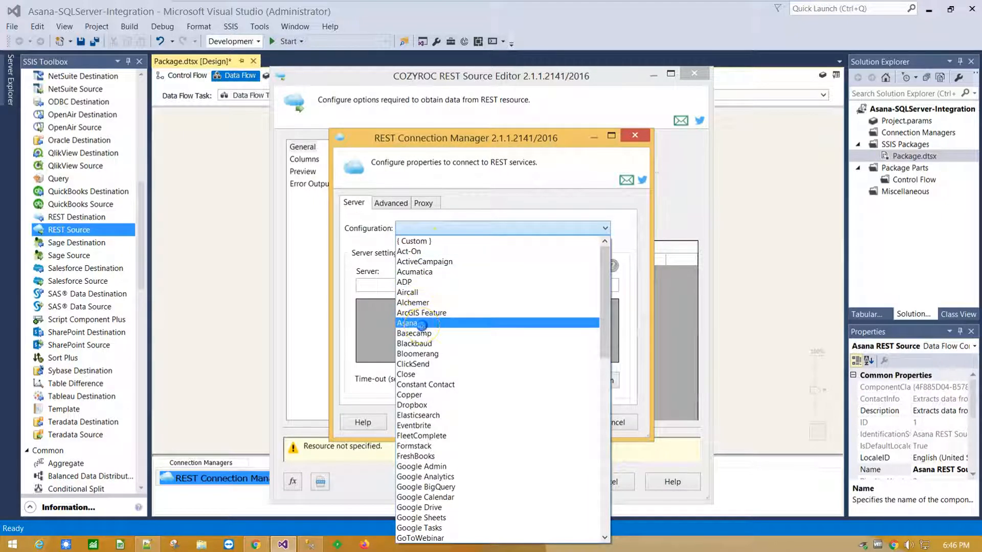
pyautogui.click(408, 322)
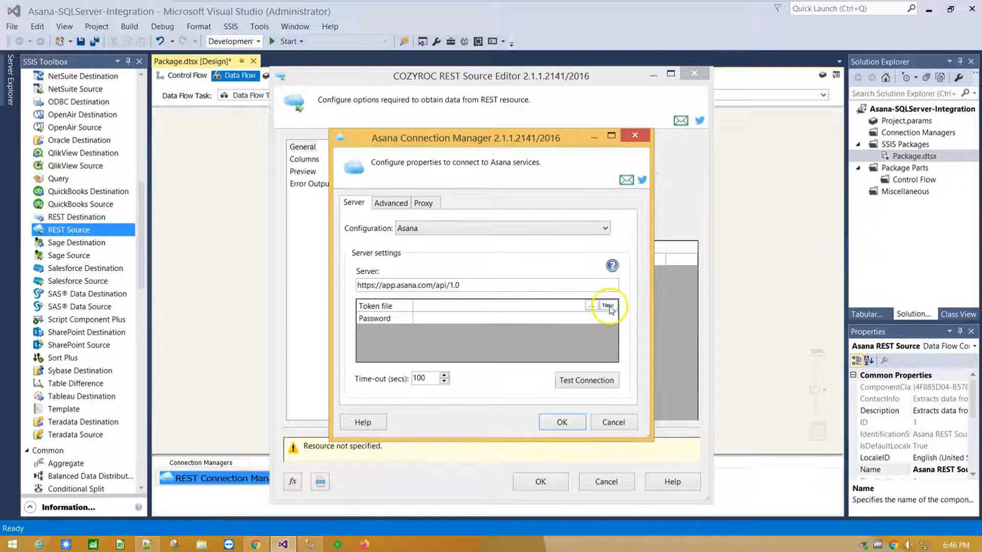
pyautogui.click(607, 306)
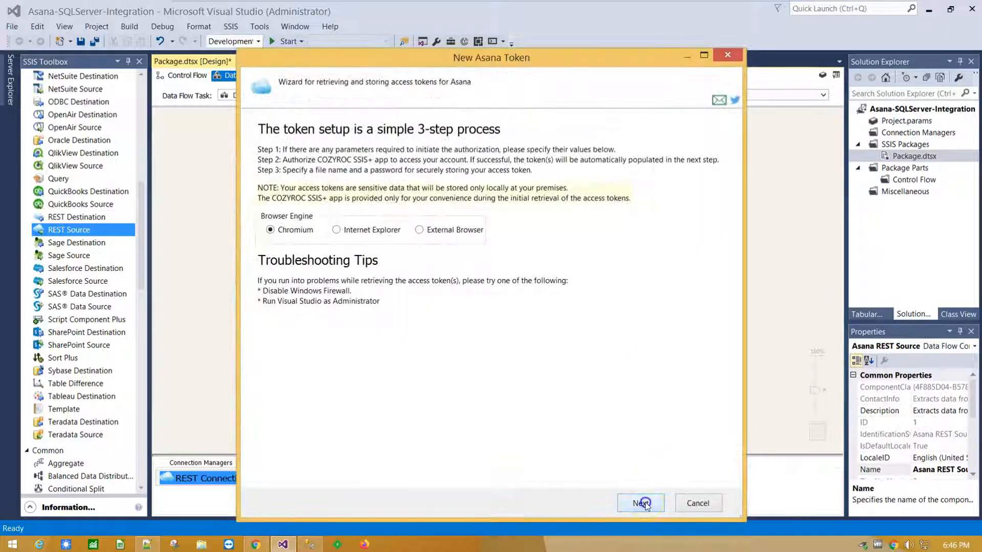
pyautogui.click(639, 503)
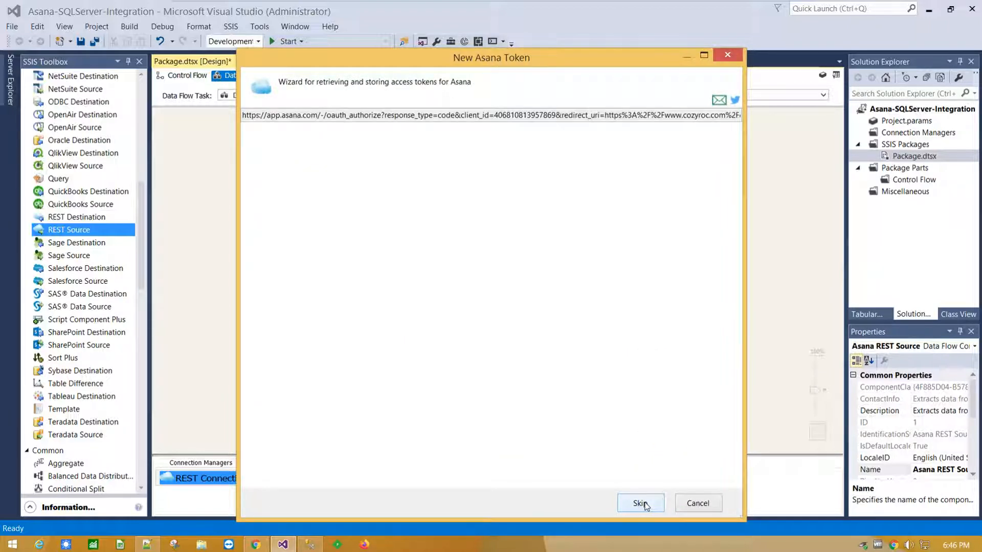
pyautogui.click(640, 502)
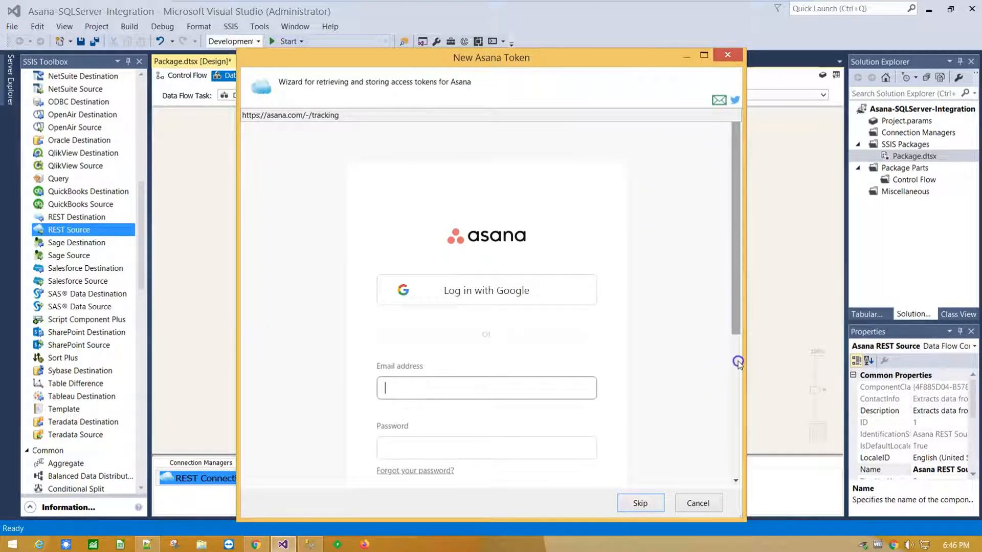
pyautogui.scroll(-3)
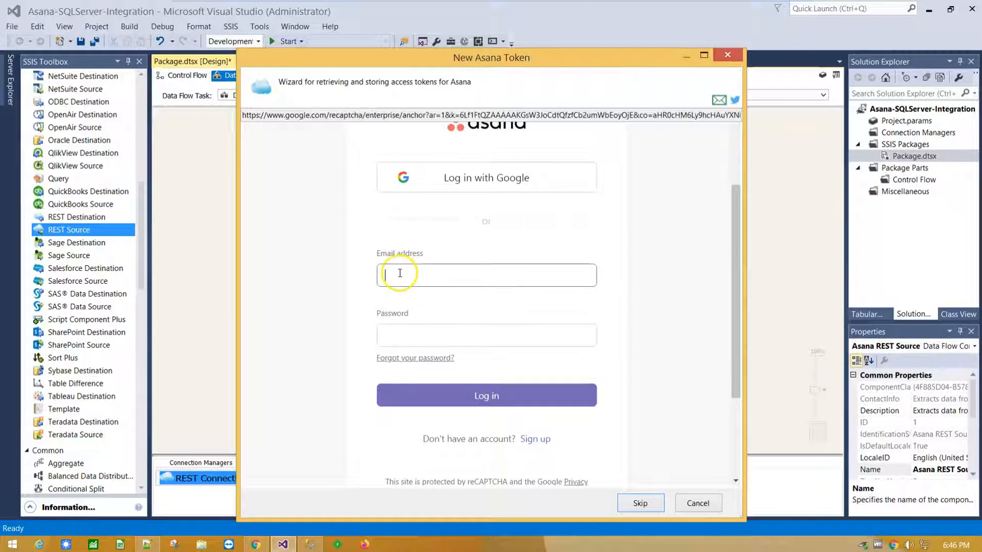
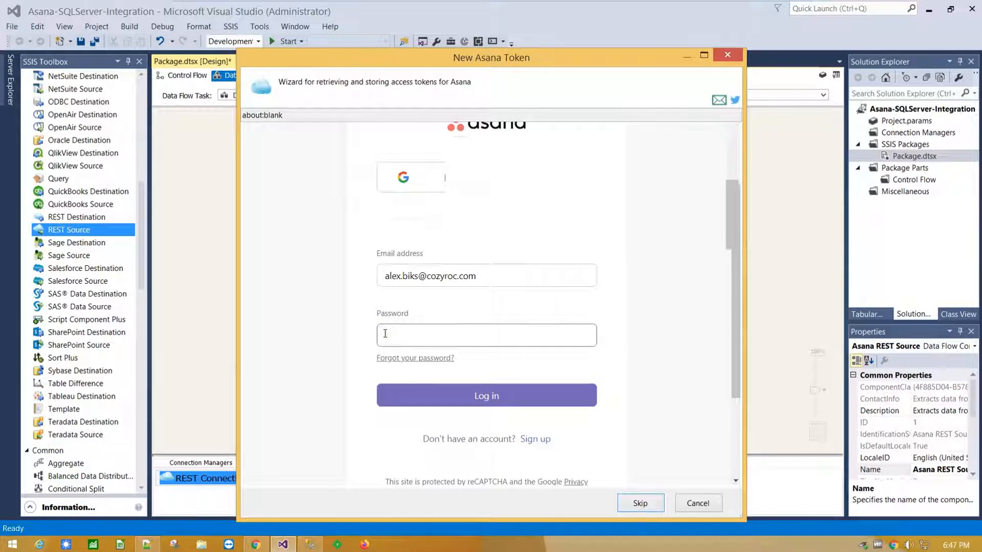
pyautogui.write('password')
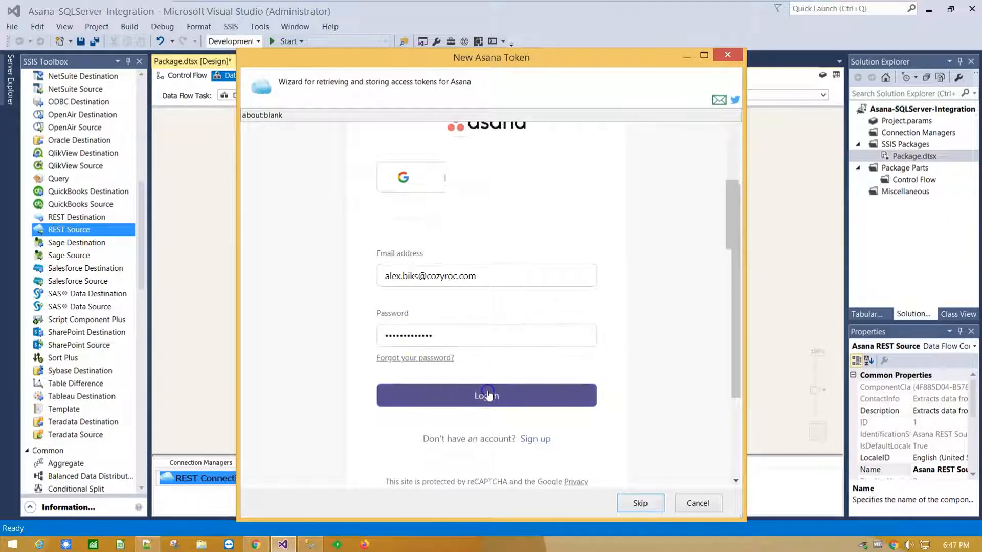
pyautogui.click(486, 395)
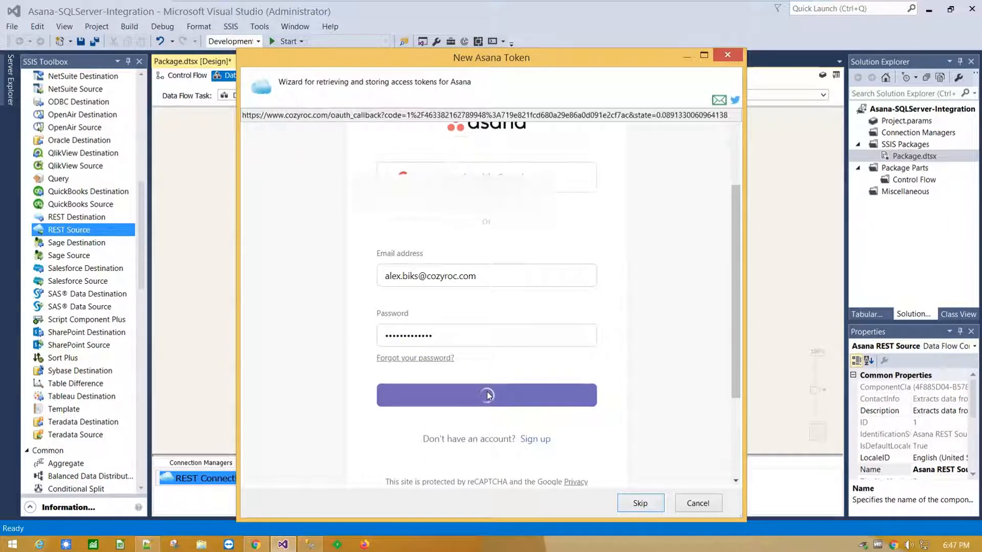
pyautogui.click(487, 394)
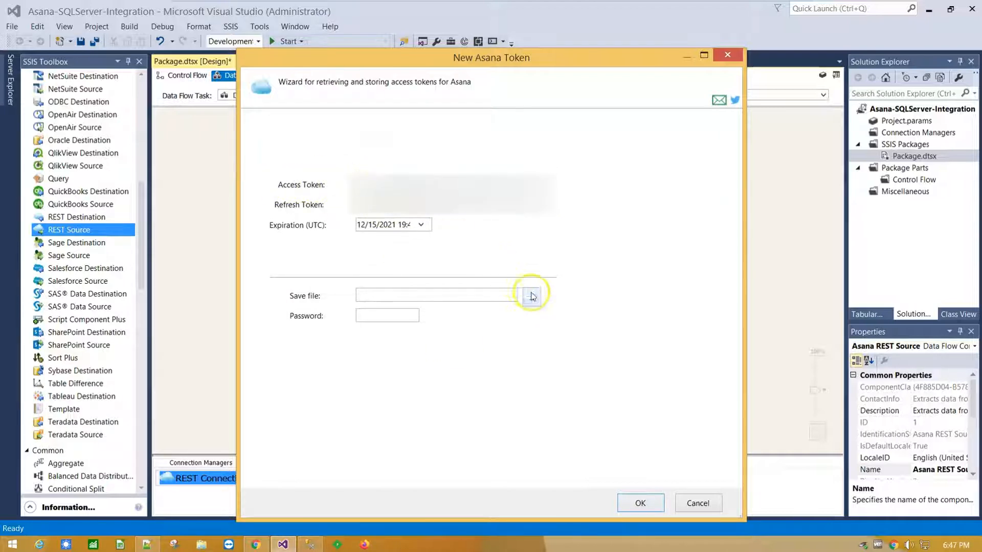
# - Save the token to token-asana.xml with a password and finish the token wizard
pyautogui.click(531, 295)
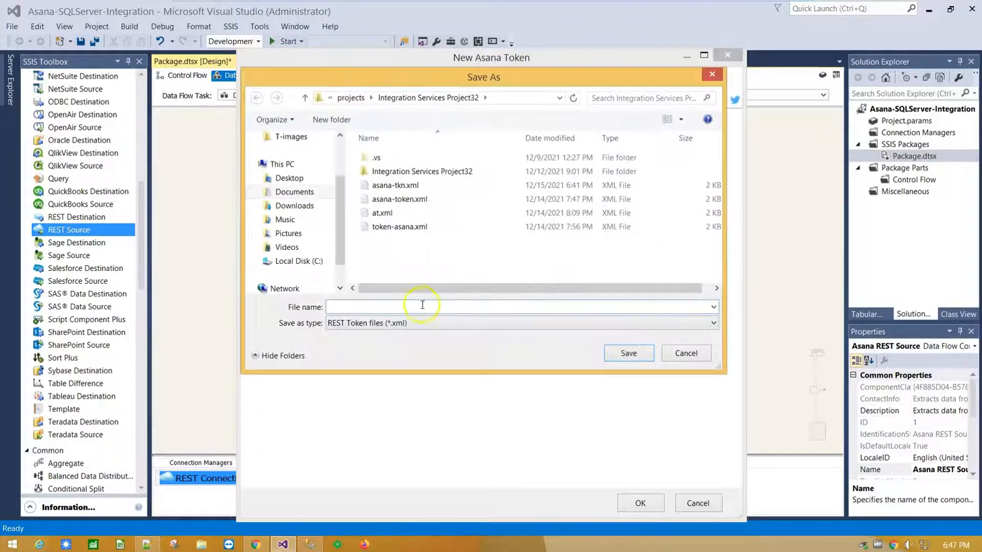
pyautogui.write('token-as')
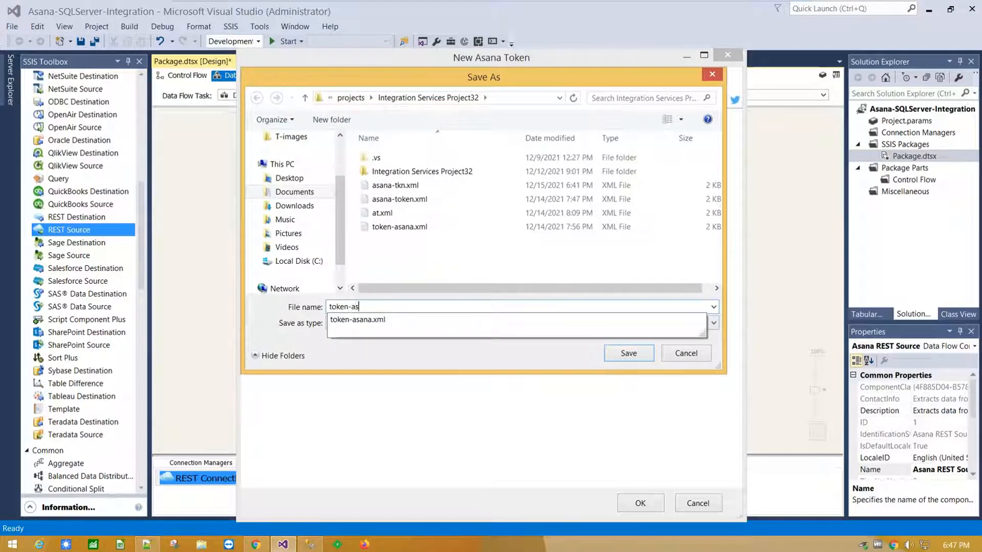
pyautogui.click(628, 352)
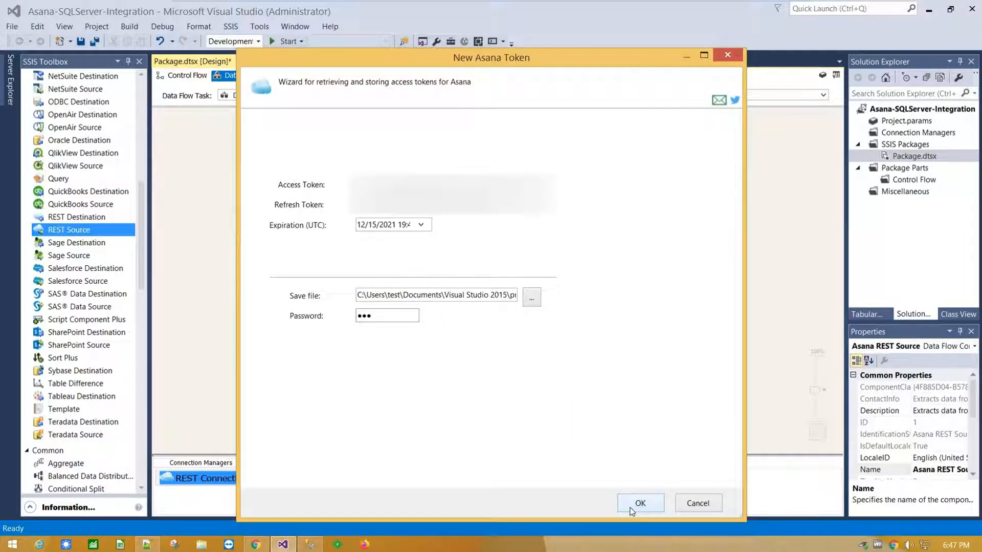
pyautogui.click(640, 503)
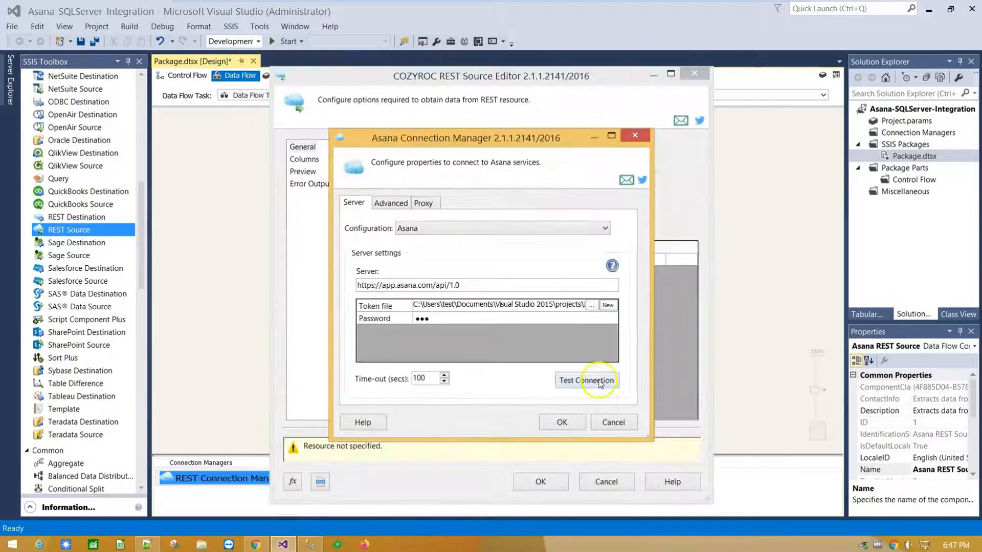
# - Test the Asana connection and get the success confirmation
pyautogui.click(585, 379)
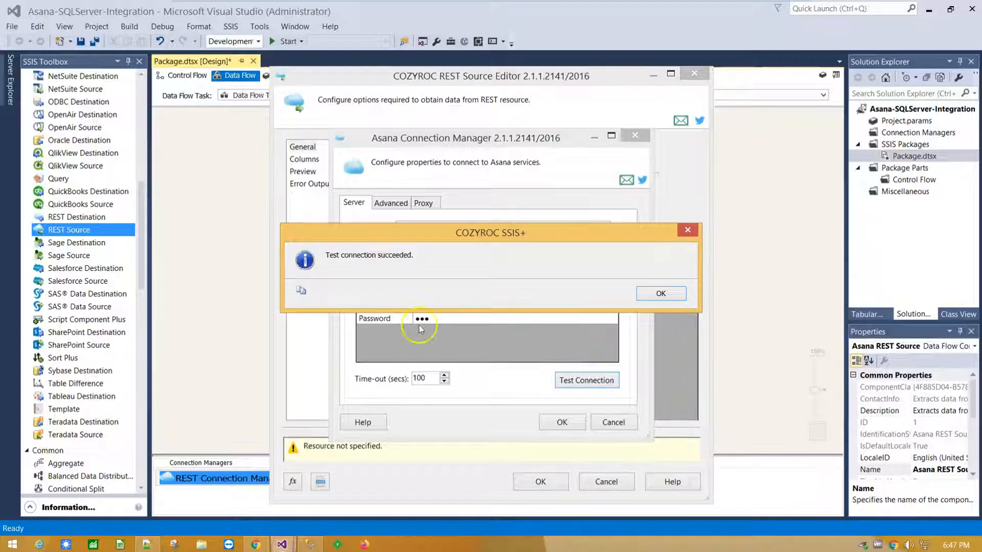
# - Accept the Asana connection, then set the source to resource Project with endpoint workspaceId
pyautogui.click(660, 292)
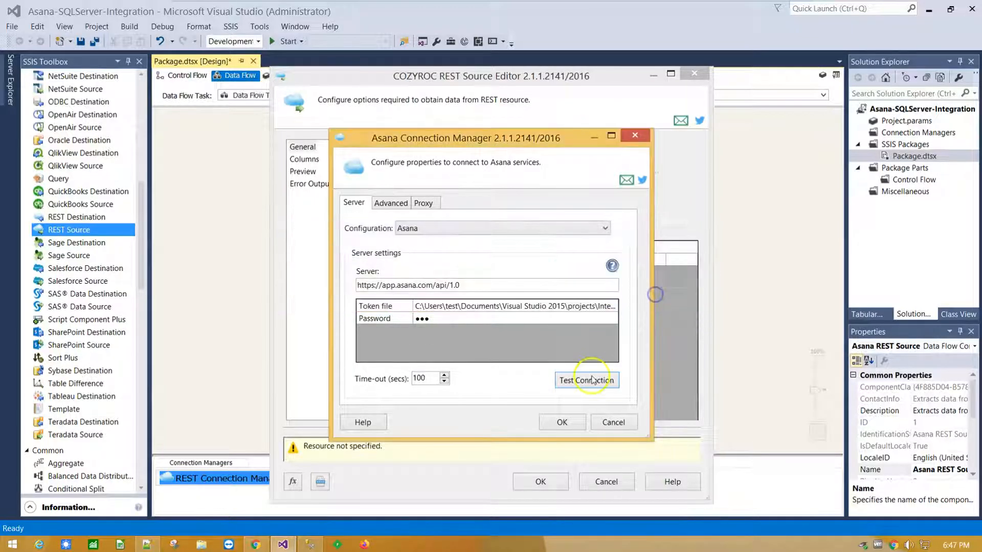
pyautogui.click(561, 422)
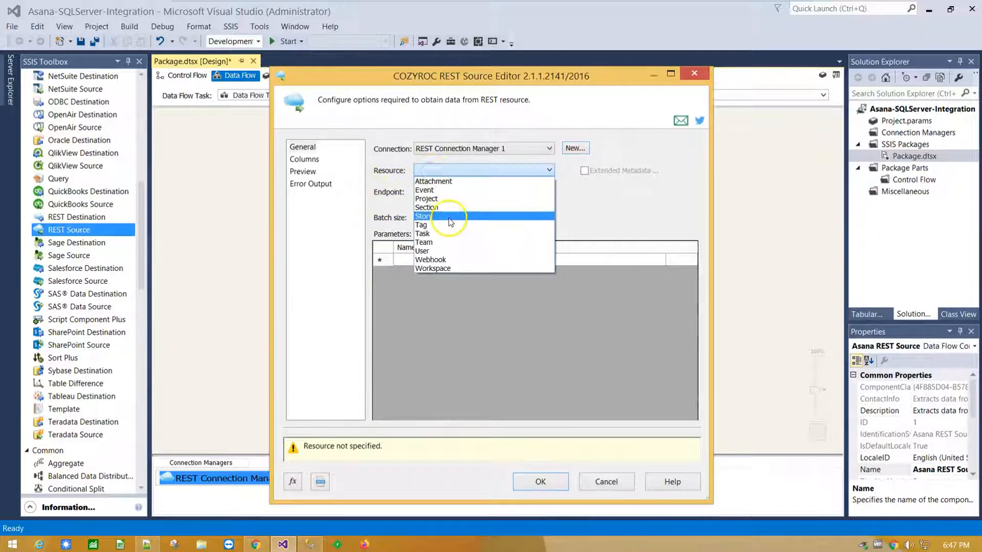
pyautogui.click(426, 198)
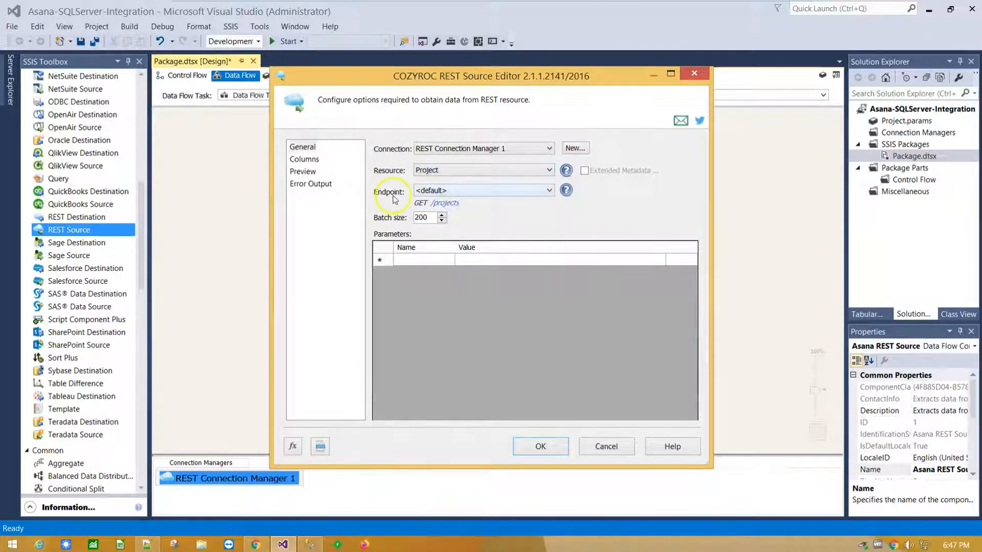
pyautogui.click(548, 191)
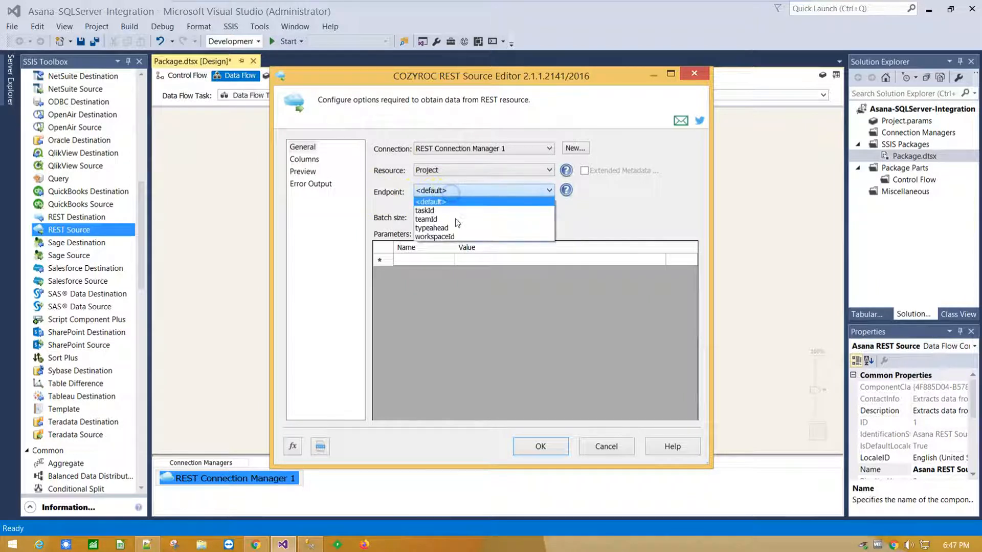
pyautogui.click(435, 236)
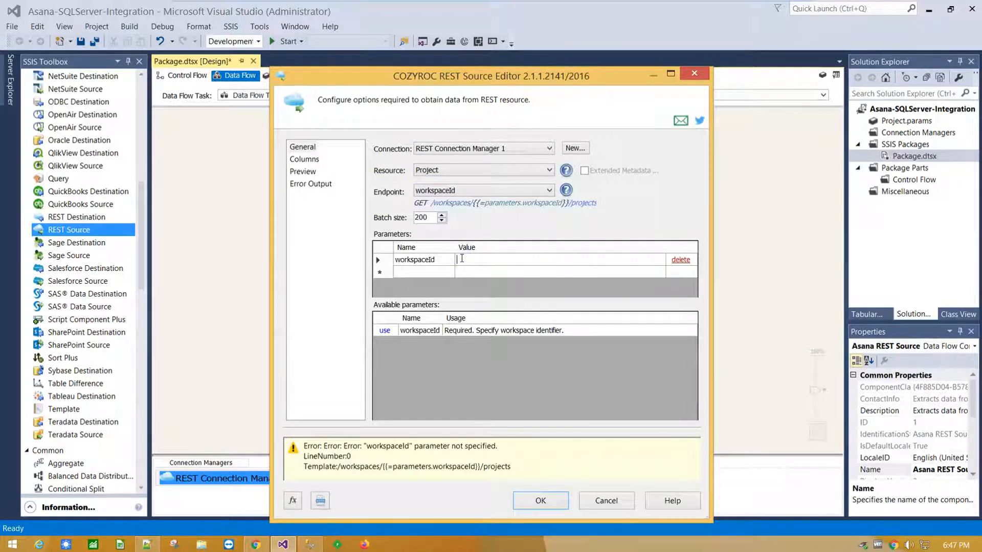
pyautogui.write('406810813709729')
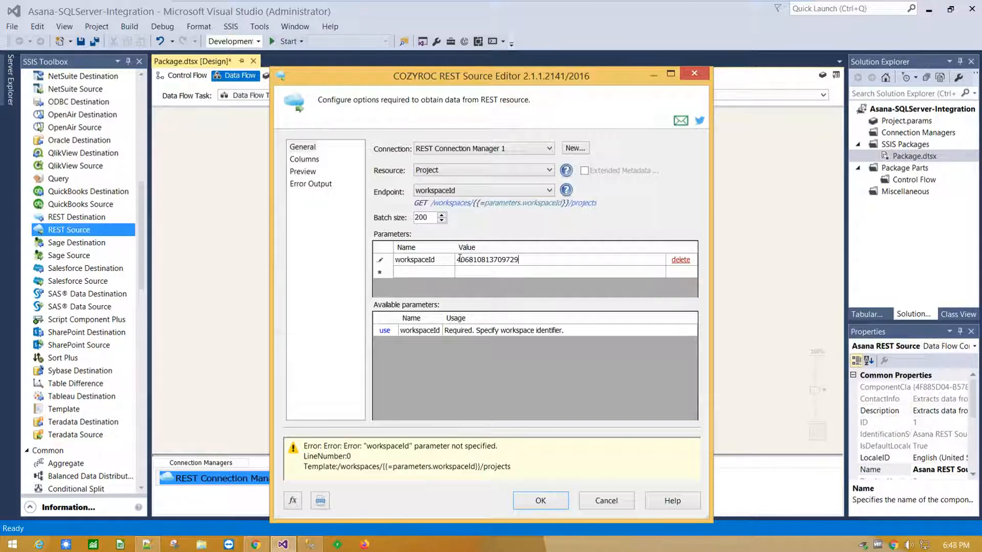
pyautogui.click(305, 159)
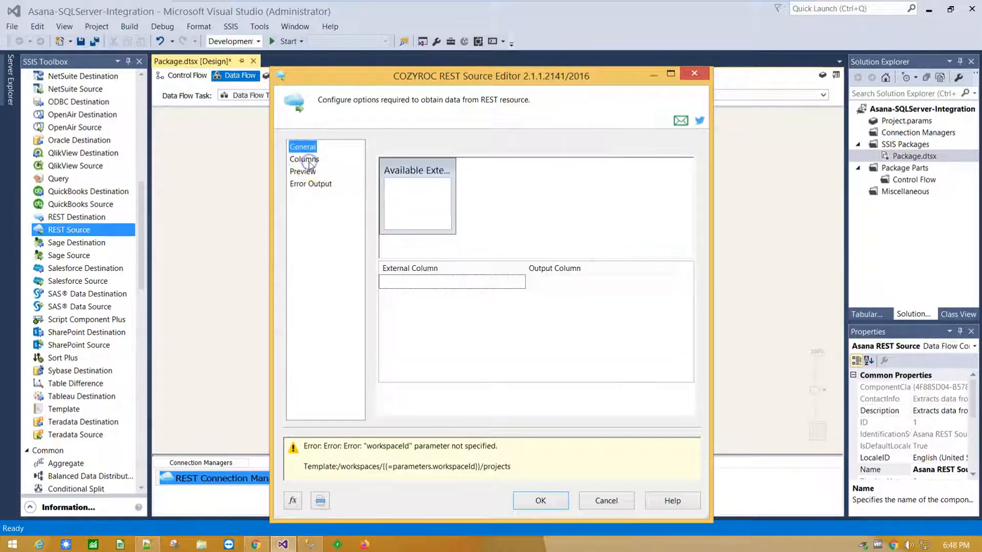
pyautogui.click(304, 158)
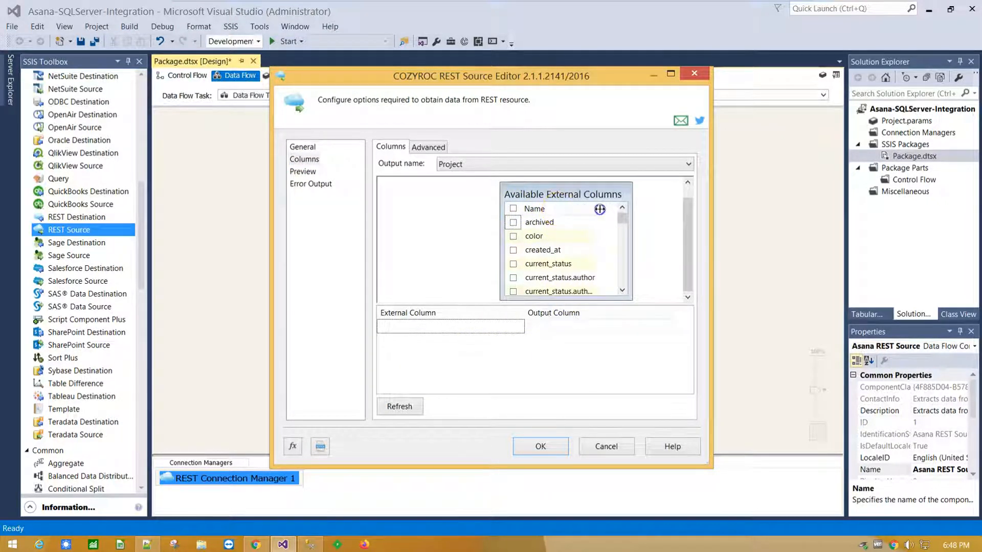
pyautogui.click(623, 290)
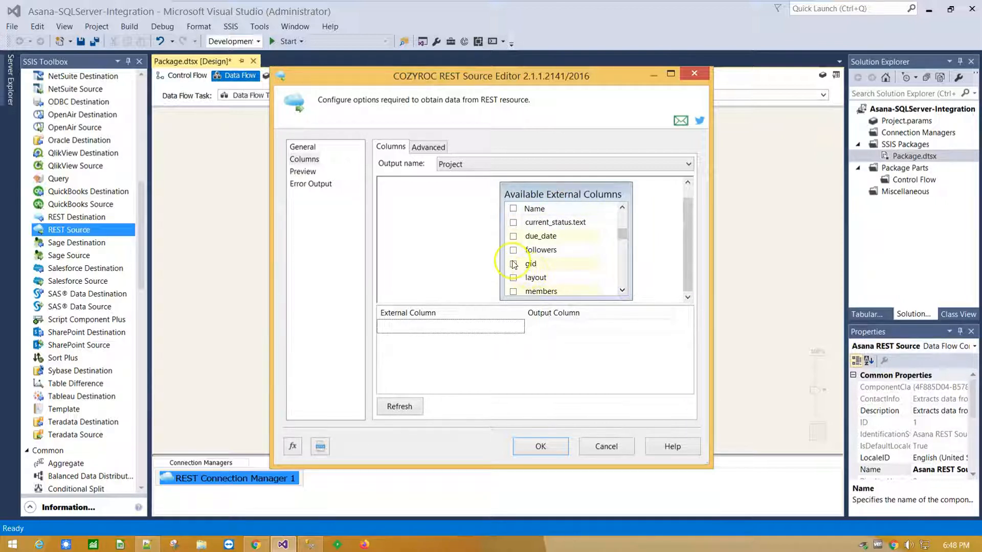
pyautogui.click(514, 263)
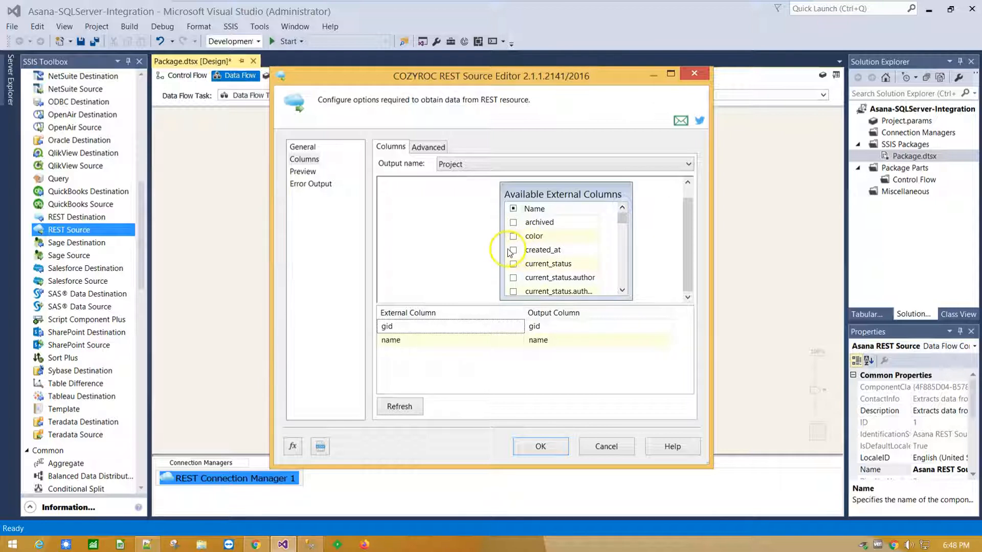
# - Add the created_at column and preview the five returned projects, A through E
pyautogui.click(512, 249)
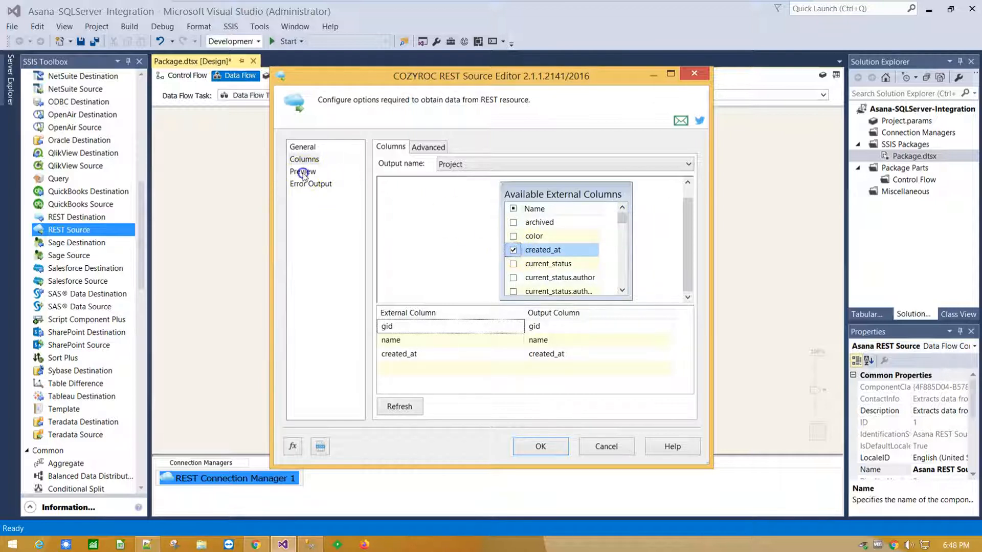
pyautogui.click(303, 171)
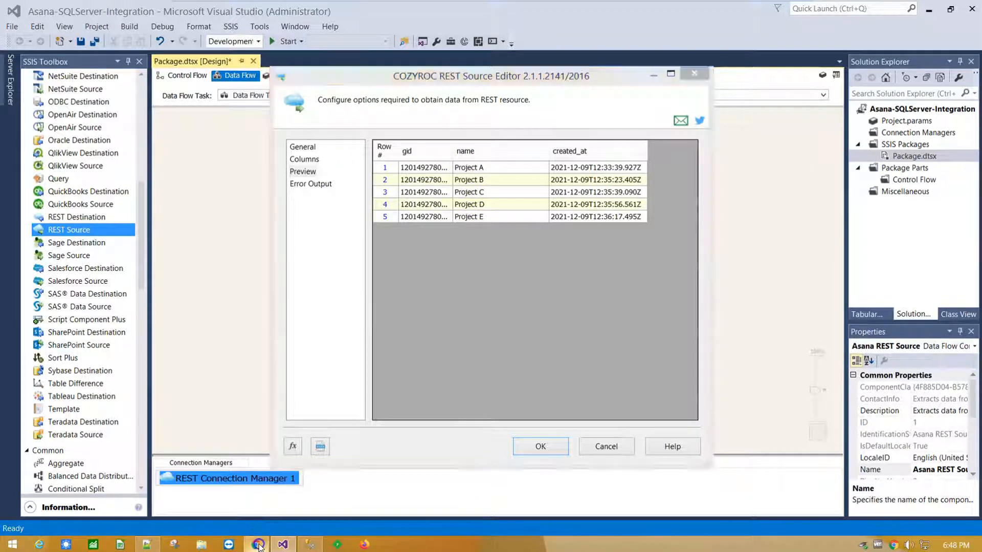
pyautogui.click(258, 542)
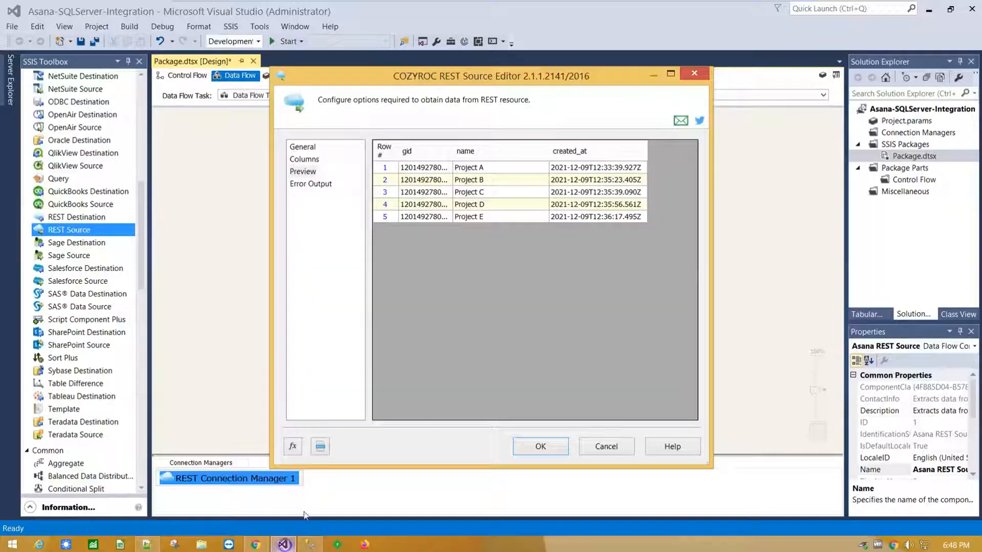
# - Close the source editor and place an OLE DB Destination below-right of the Asana REST Source
pyautogui.click(540, 445)
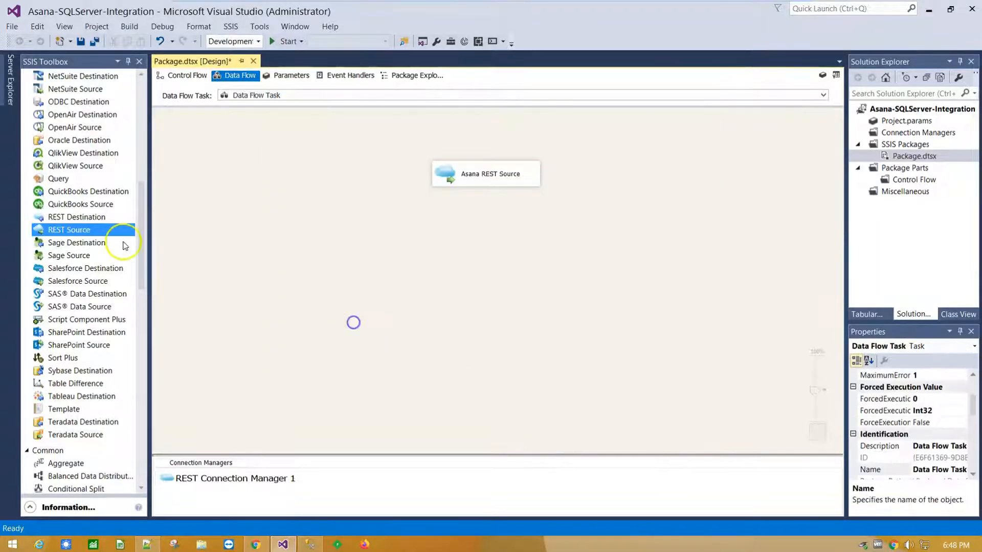
pyautogui.scroll(-3)
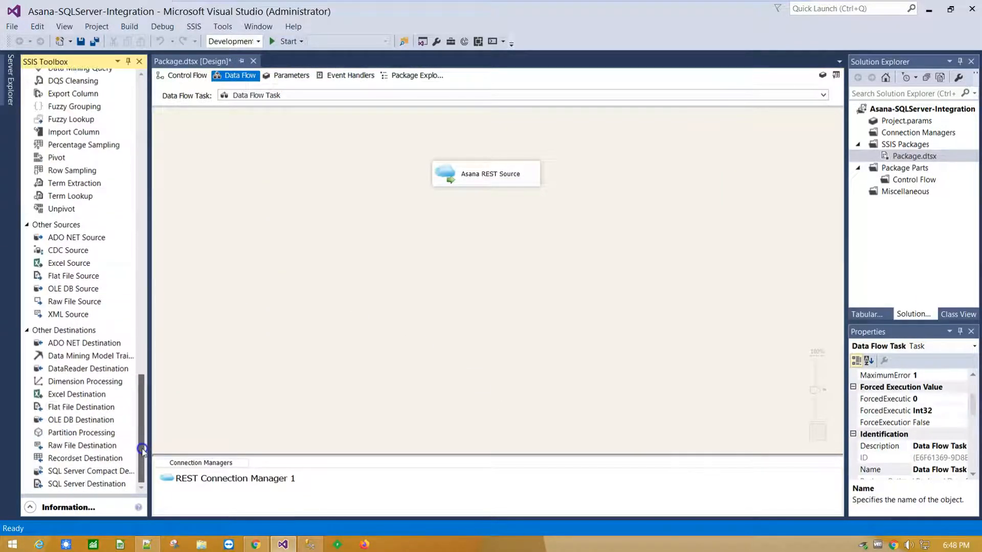
pyautogui.click(81, 418)
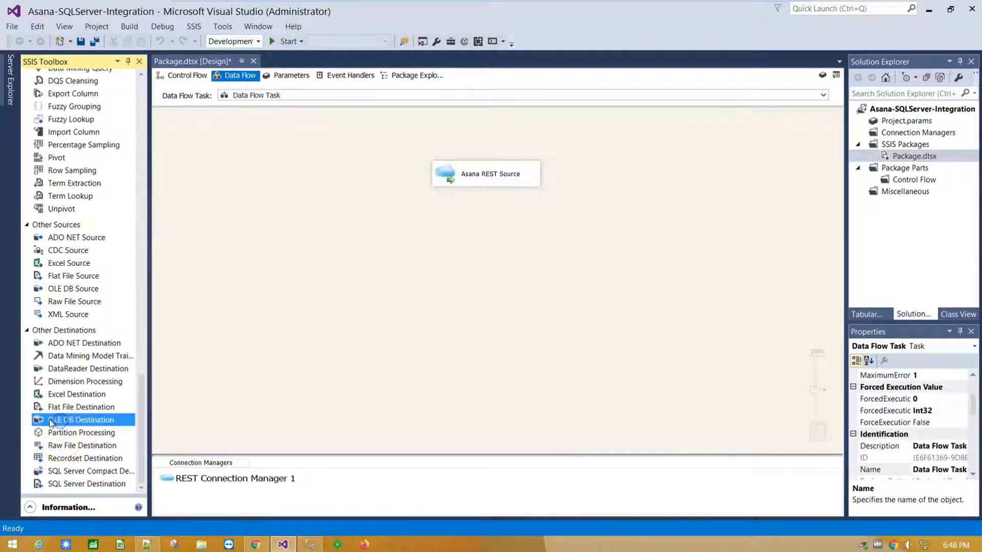
pyautogui.moveTo(81, 420); pyautogui.dragTo(601, 291)
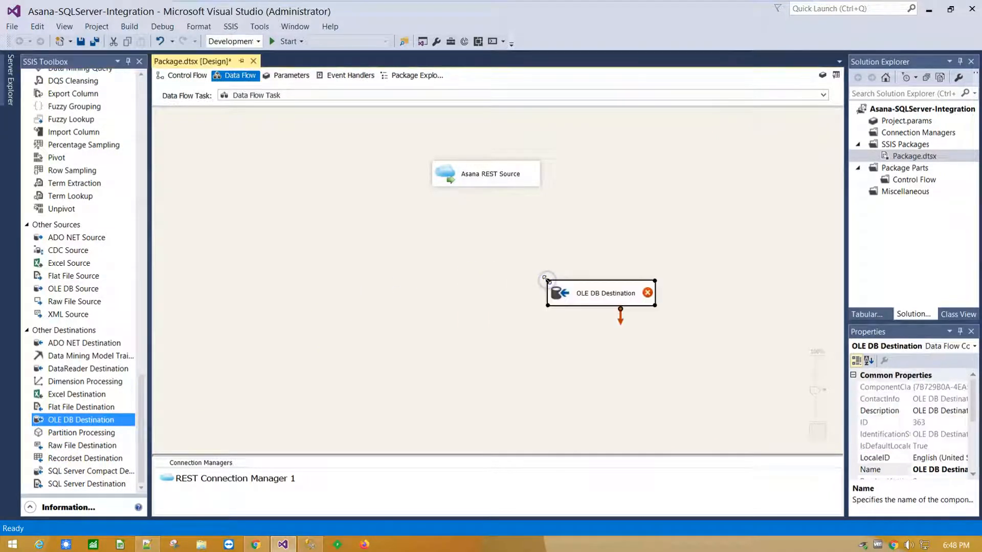
# - Point the OLE DB Destination at the [dbo].[Asana] table on the existing connection, continuing past the no-input-columns warning
pyautogui.doubleClick(601, 292)
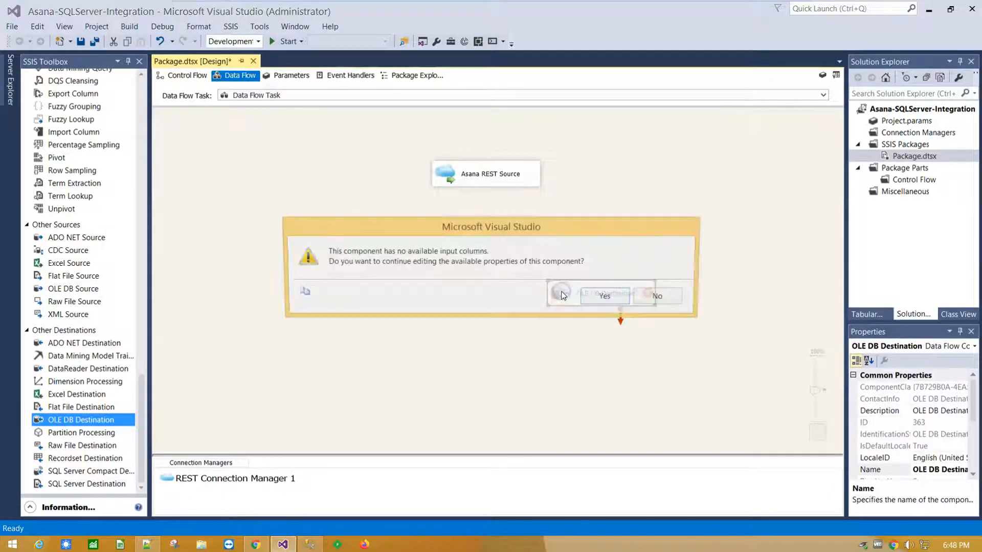
pyautogui.click(604, 295)
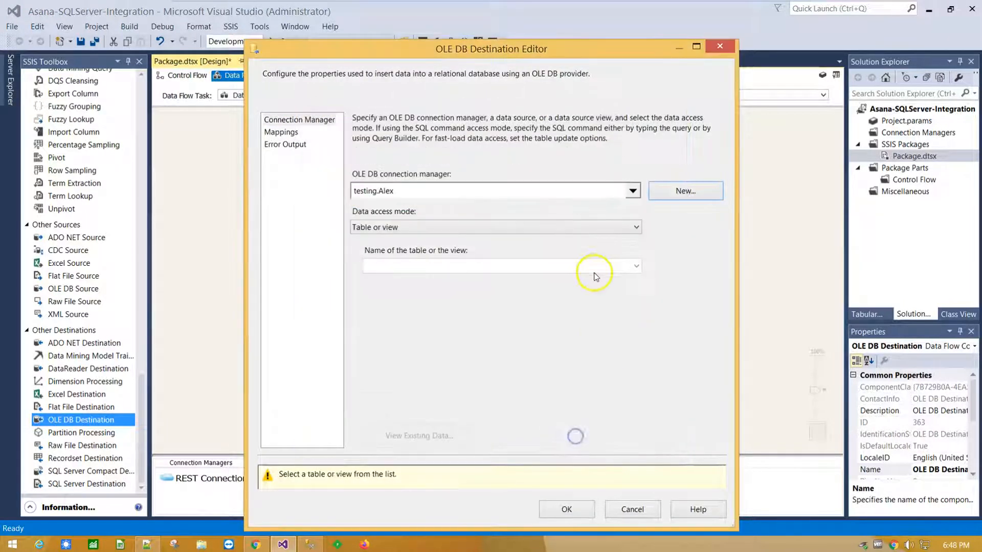
pyautogui.click(634, 265)
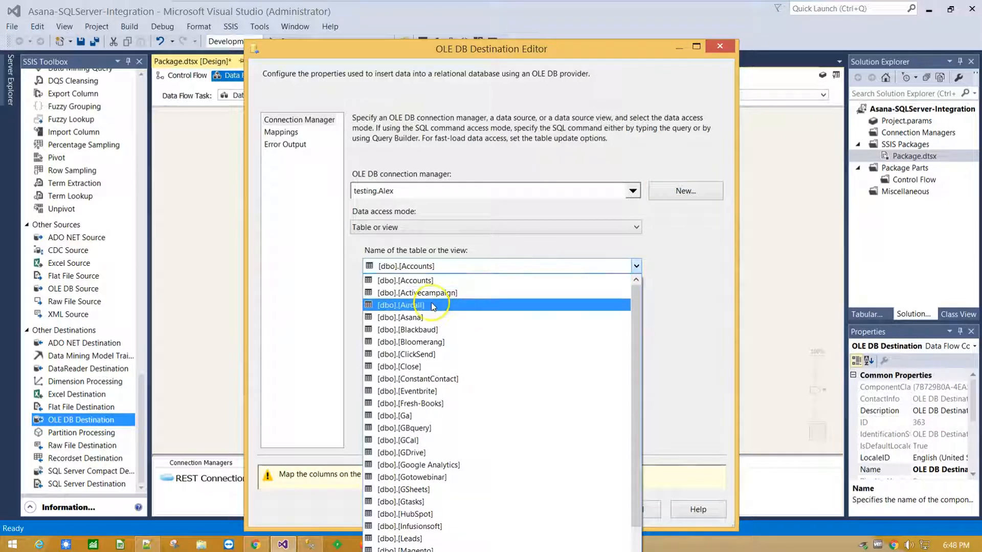
pyautogui.click(407, 316)
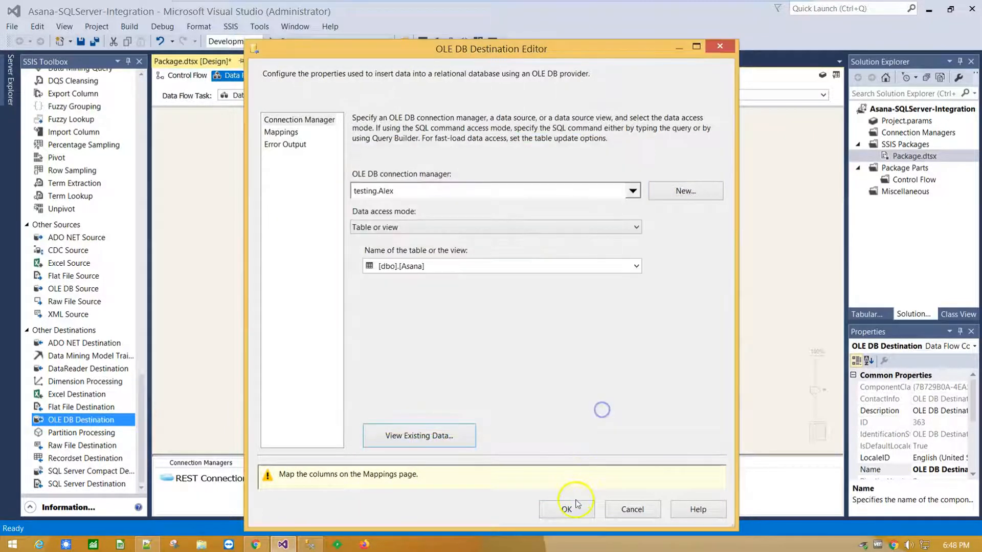
pyautogui.click(566, 509)
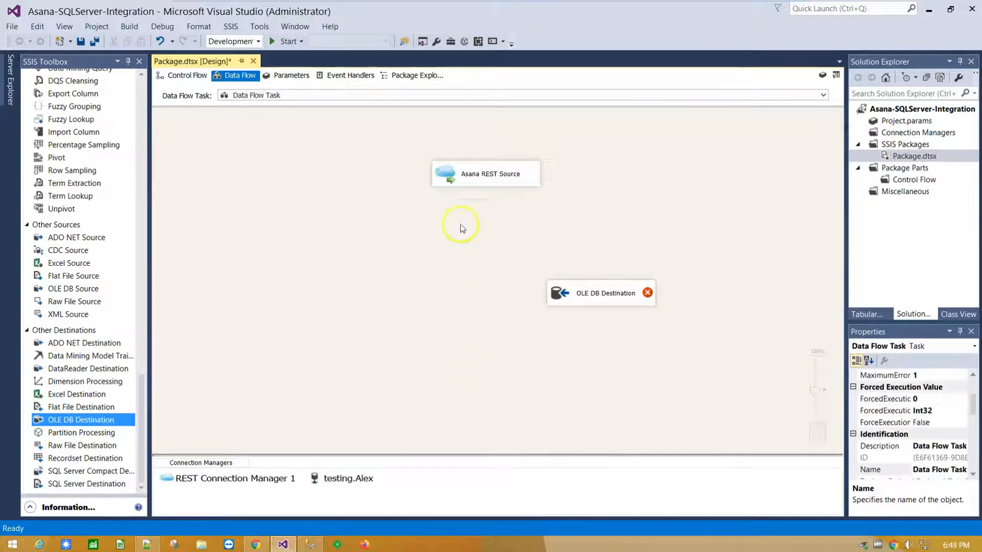
# - Set the Asana REST Source batch size to 90
pyautogui.doubleClick(485, 173)
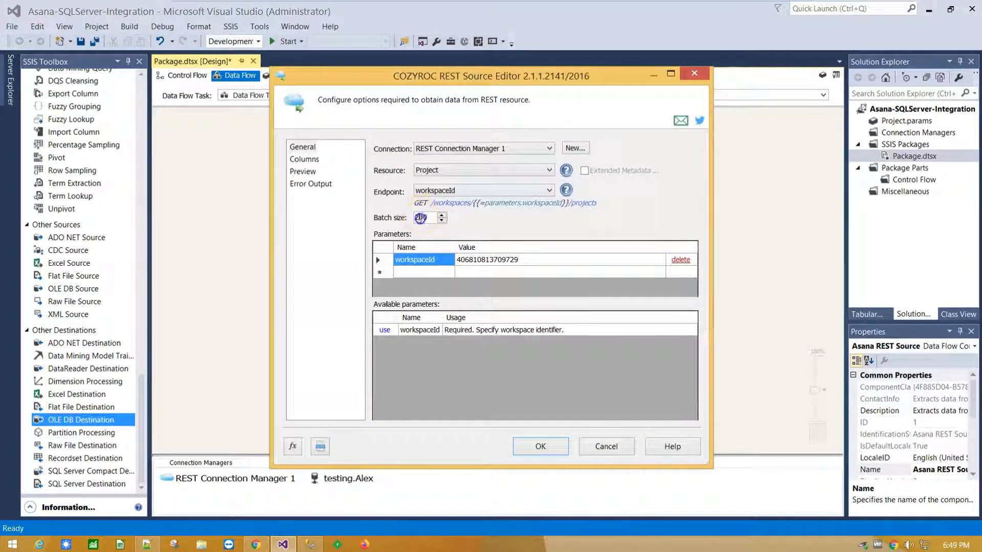
pyautogui.write('90')
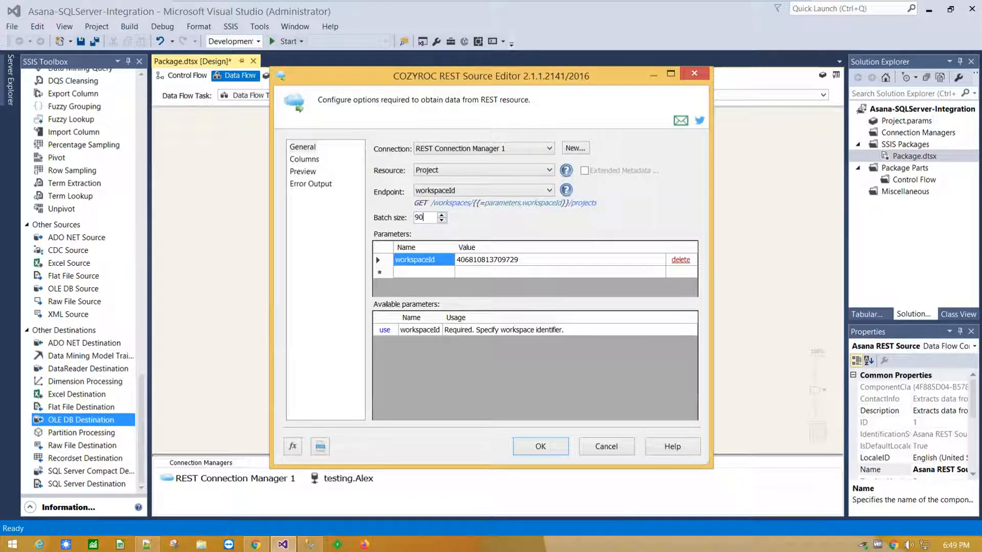
pyautogui.click(541, 445)
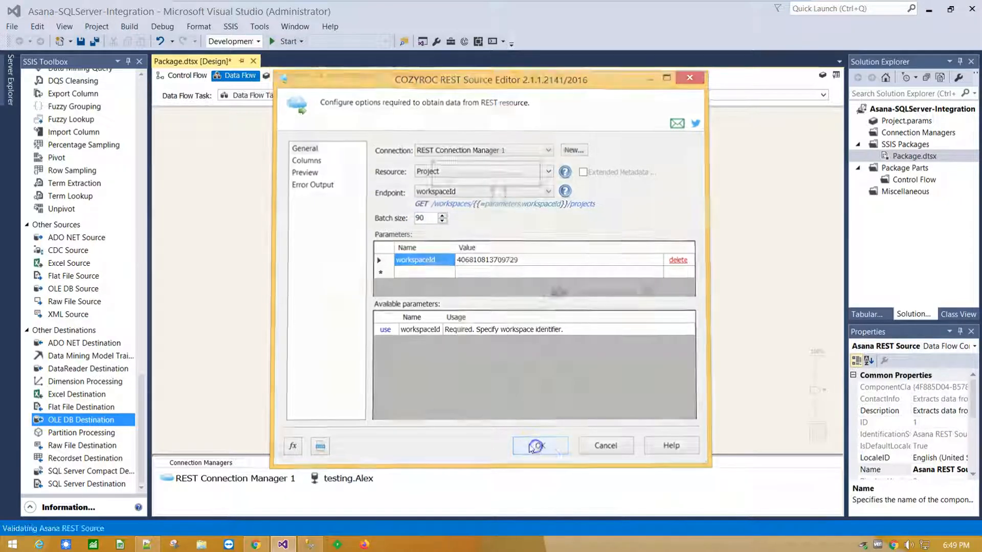
# - Link the source's Project output to the OLE DB Destination
pyautogui.click(540, 444)
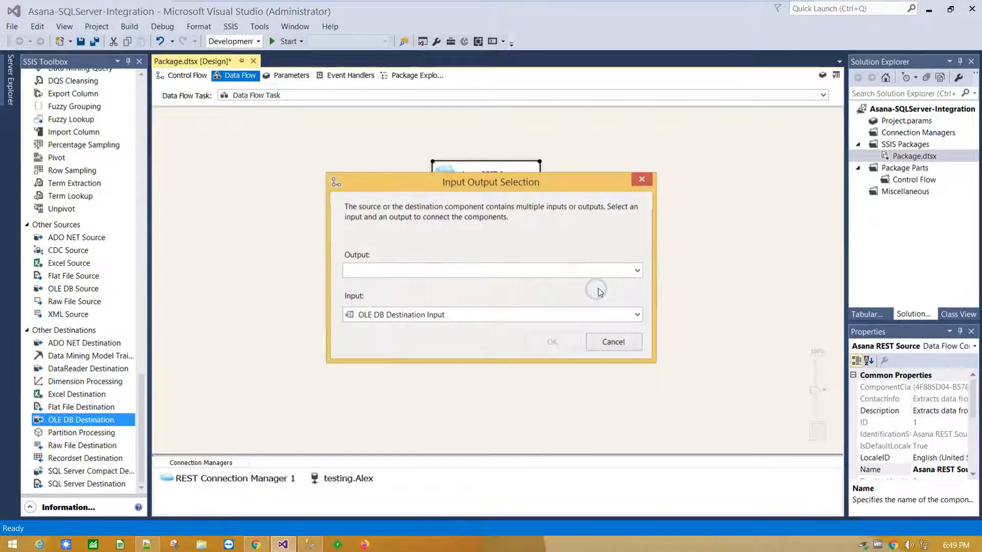
pyautogui.click(637, 270)
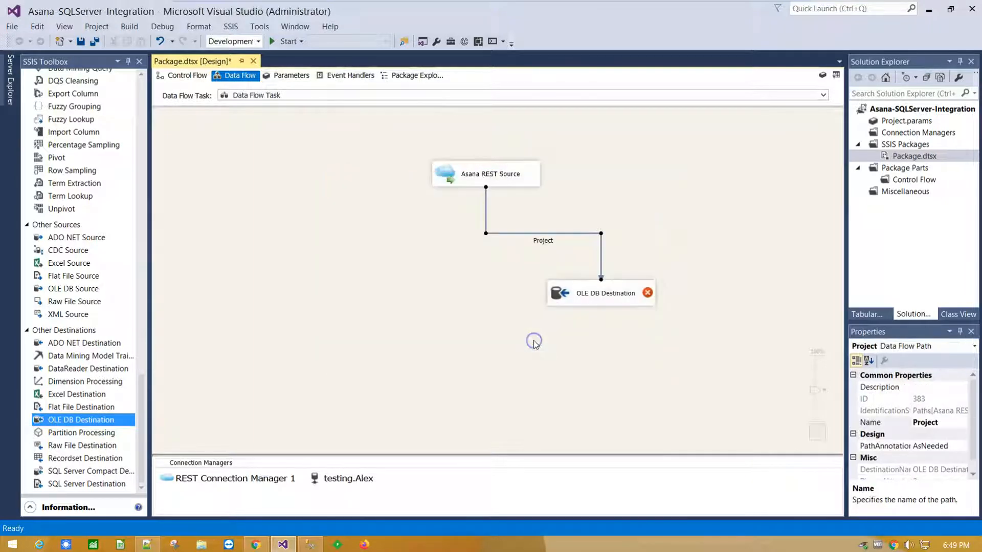
# - Accept the destination's gid, name and created_at column mappings, clearing its error
pyautogui.doubleClick(600, 291)
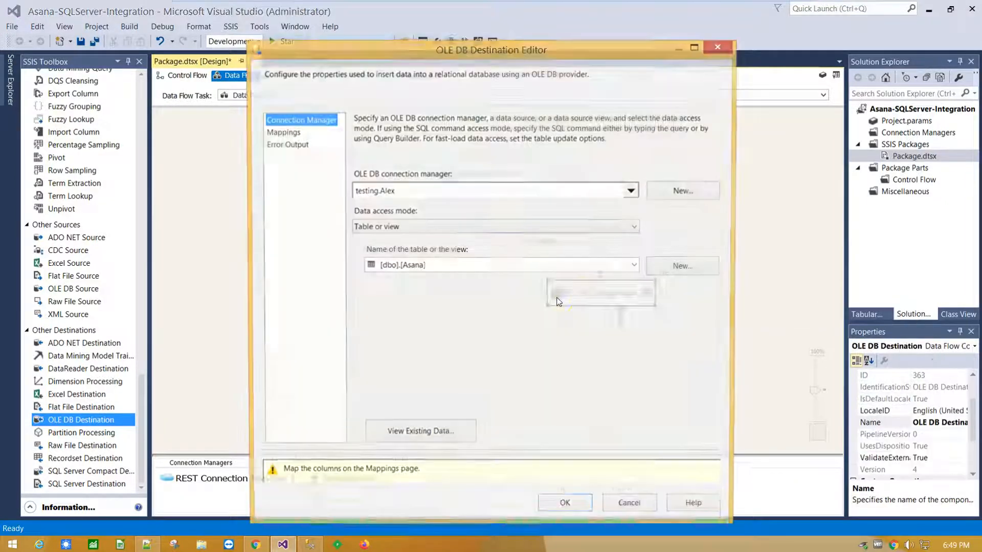
pyautogui.click(283, 132)
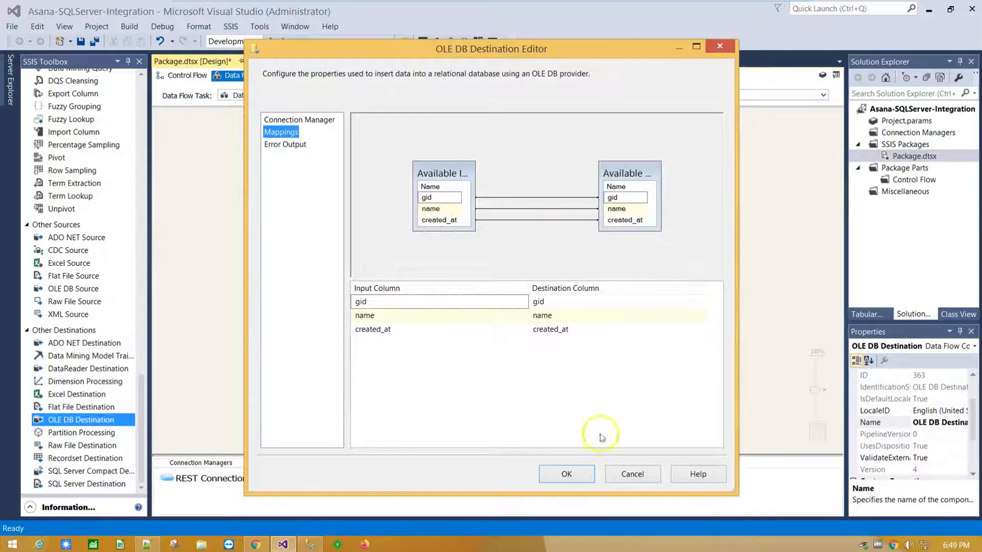
pyautogui.click(566, 473)
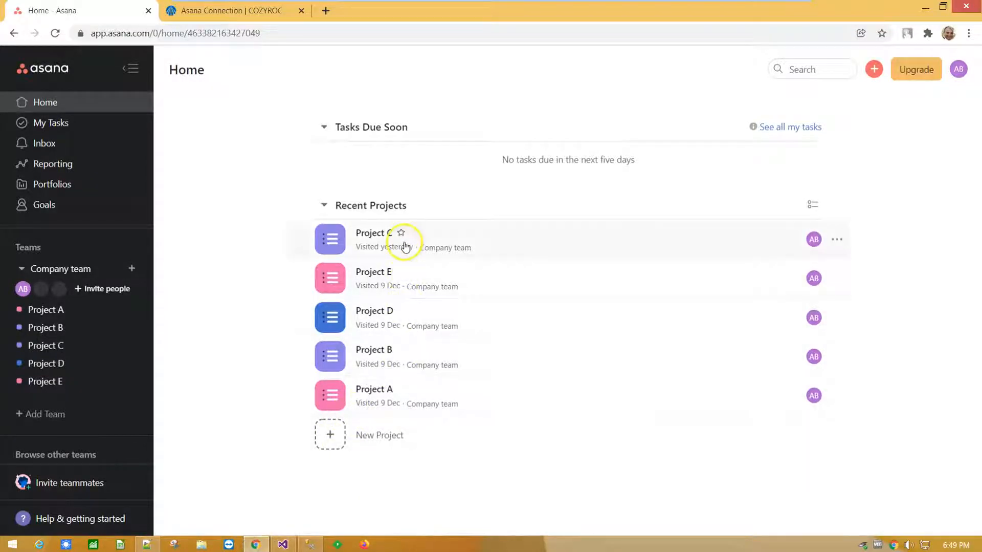
pyautogui.moveTo(396, 414)
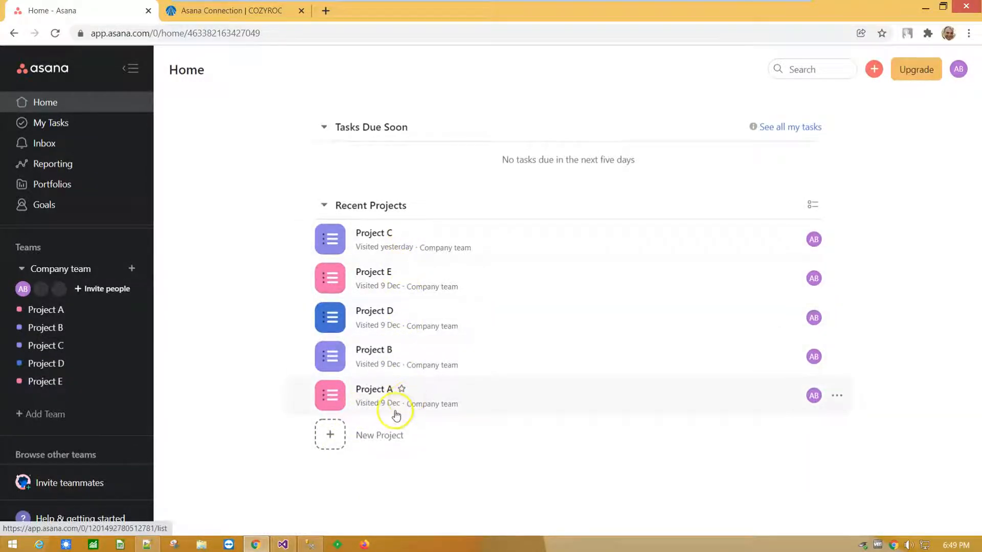
pyautogui.click(282, 543)
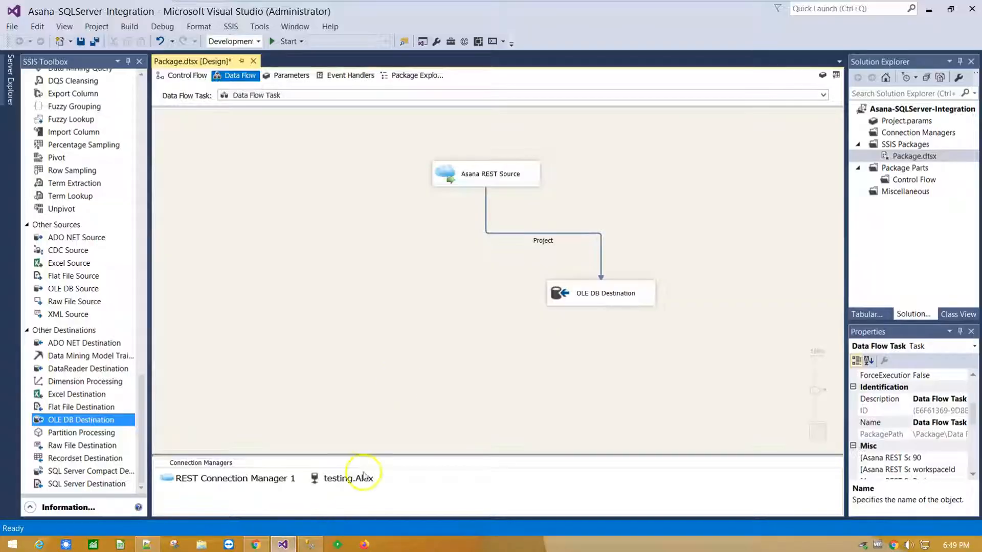
pyautogui.moveTo(389, 261)
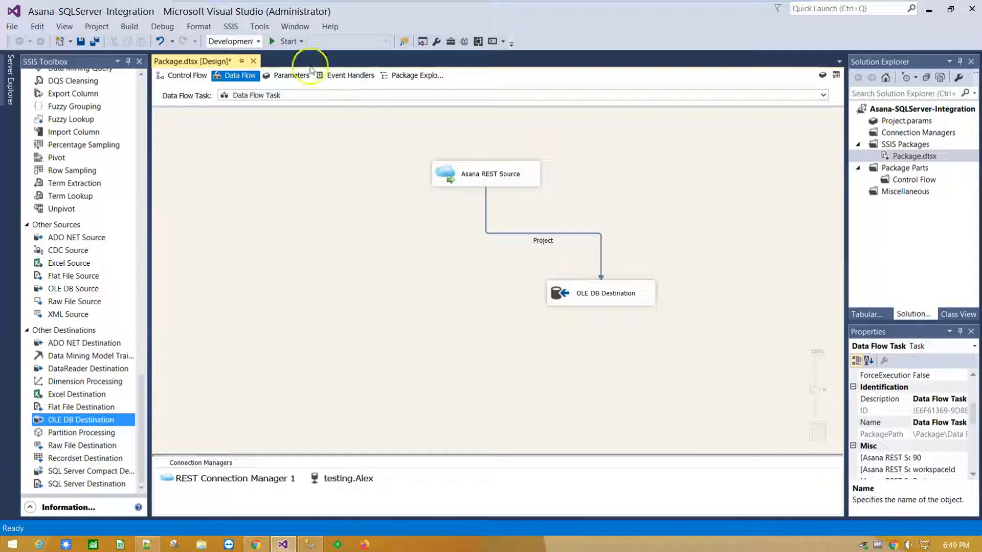
# - Start the package to run the Asana-to-SQL Server data flow
pyautogui.click(285, 41)
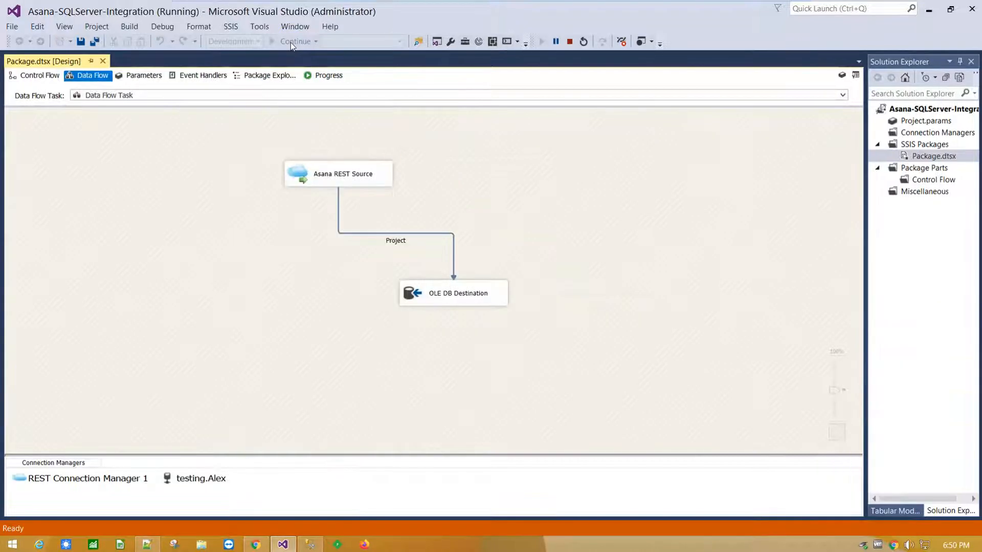